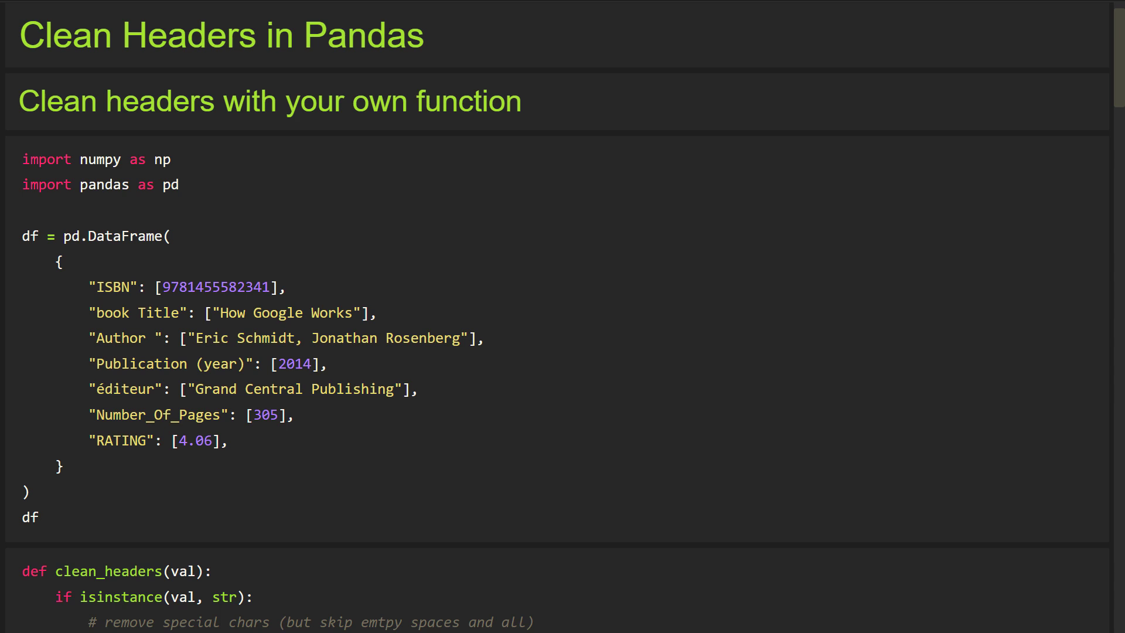
{"action": "mouse_move", "coordinate": [294, 517]}
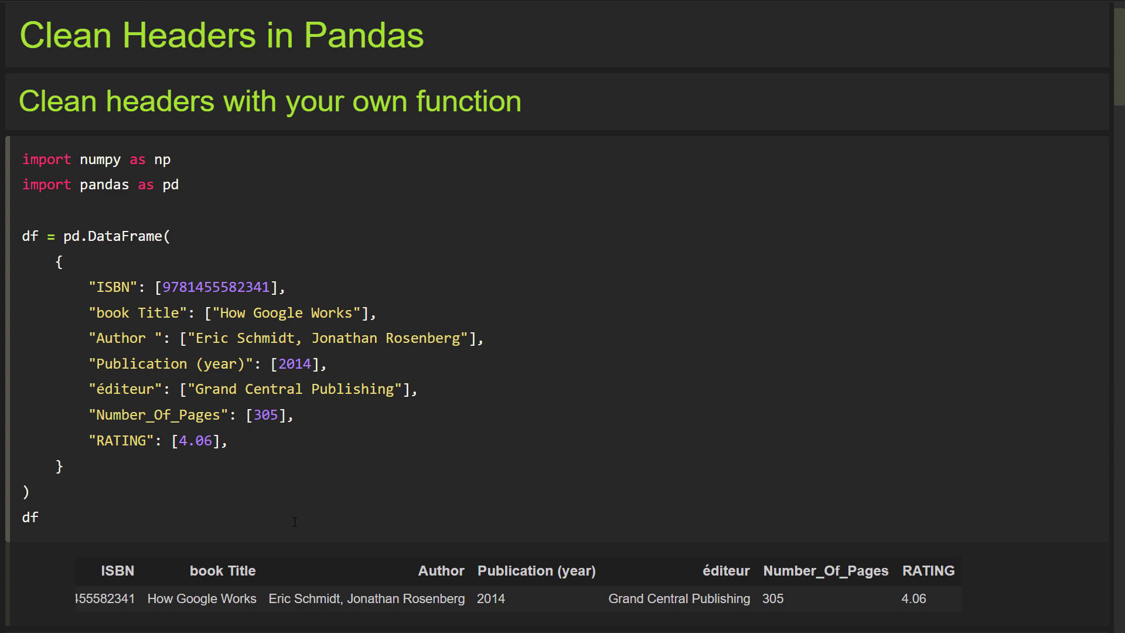
- Scroll down to the clean_headers function that strips special characters and snake-cases names
{"action": "scroll", "scroll_direction": "down", "scroll_amount": 3}
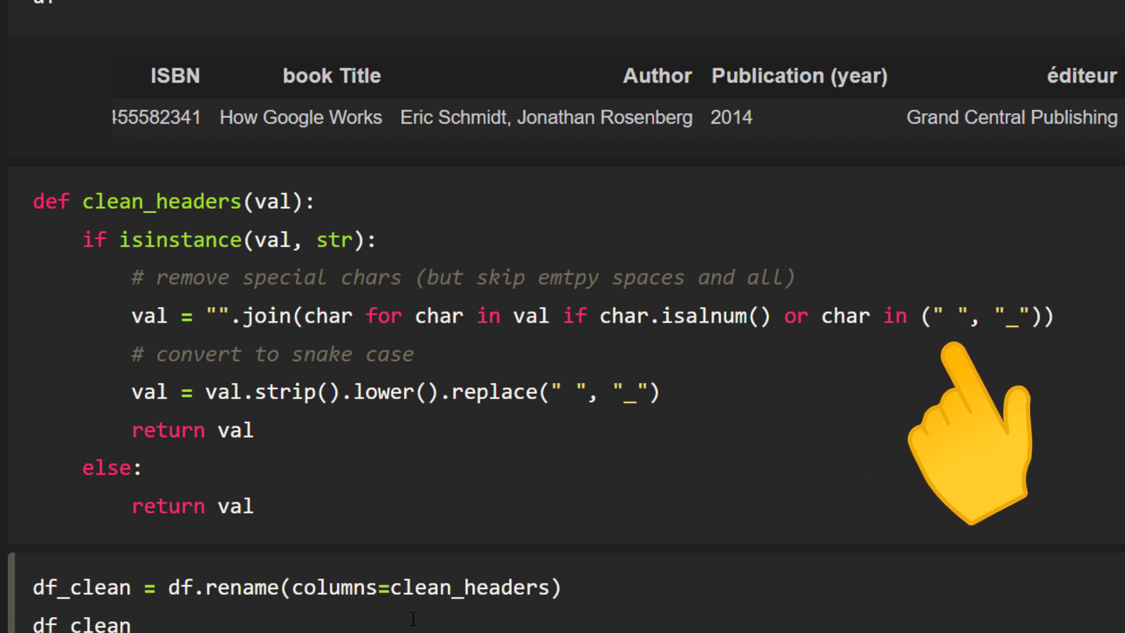
{"action": "mouse_move", "coordinate": [1005, 431]}
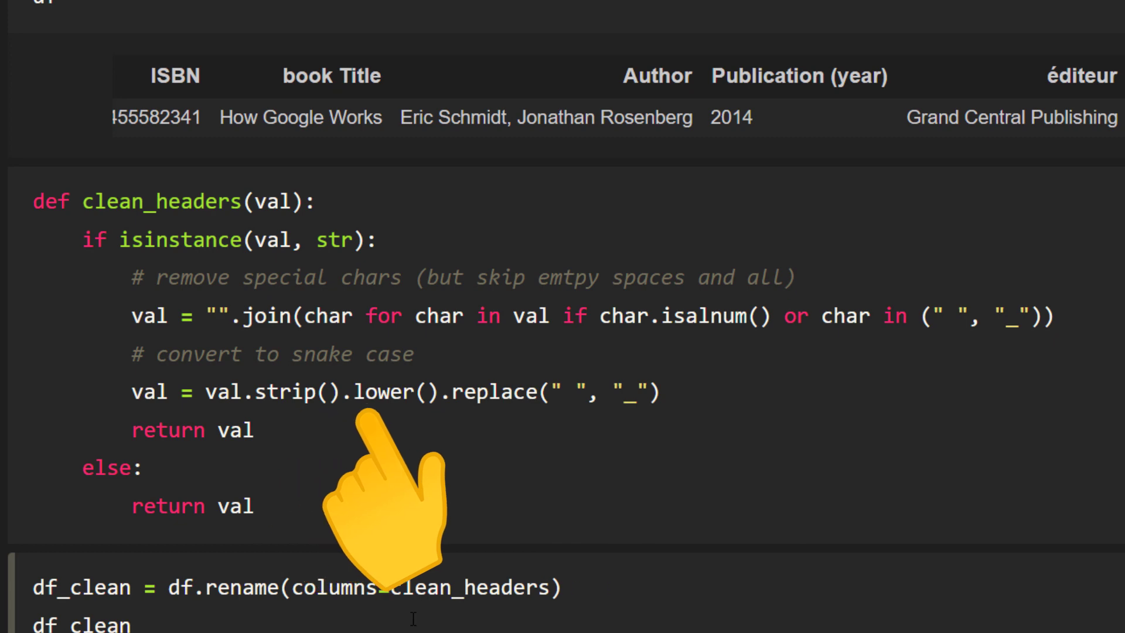
{"action": "mouse_move", "coordinate": [402, 488]}
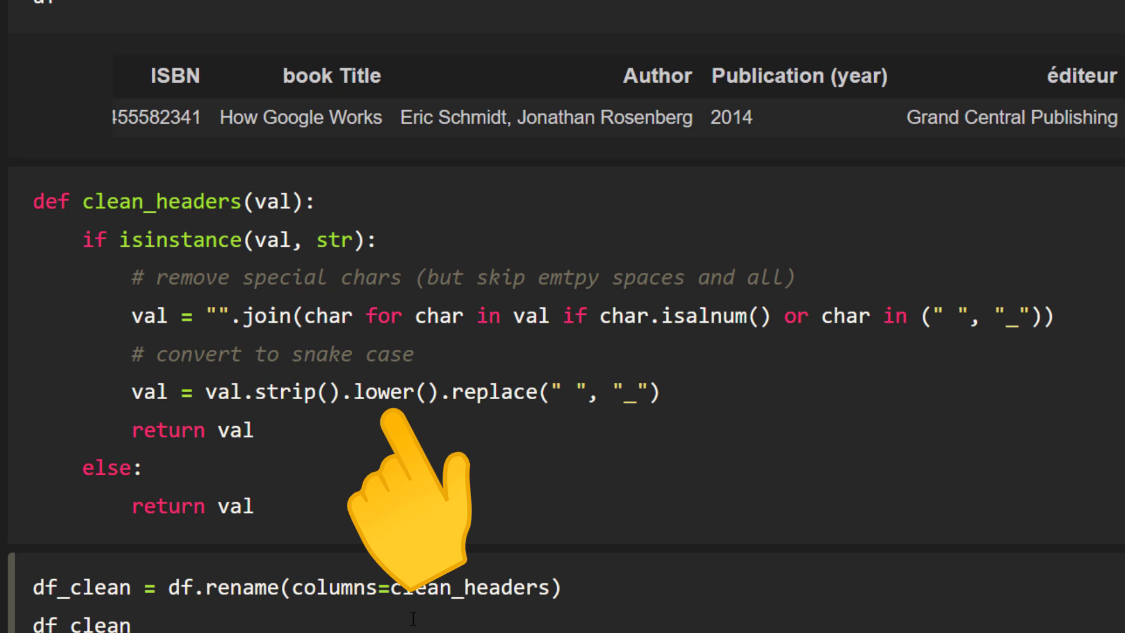
{"action": "mouse_move", "coordinate": [574, 489]}
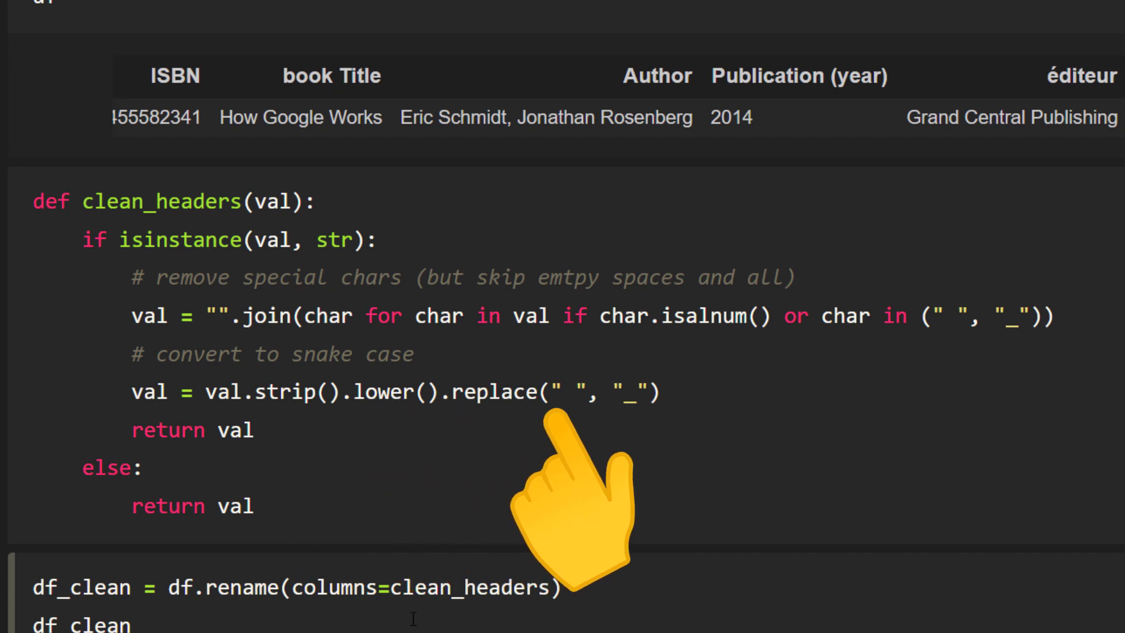
{"action": "mouse_move", "coordinate": [639, 466]}
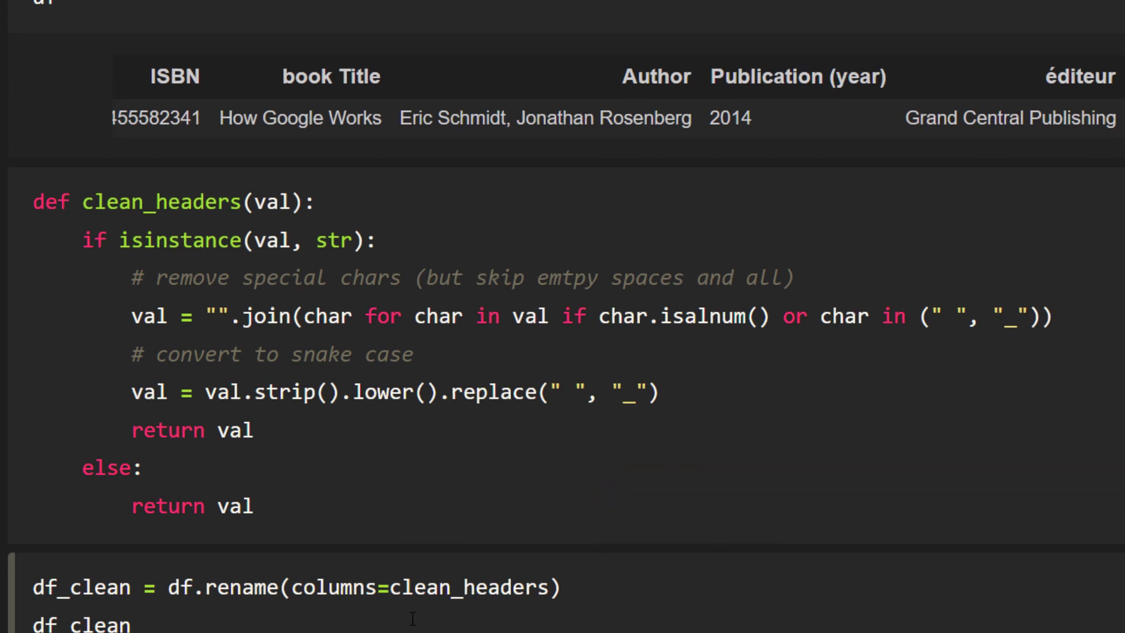
- View df_clean's snake_case headers like book_title, then scroll on to the df_messy table
{"action": "scroll", "scroll_direction": "up", "scroll_amount": 3}
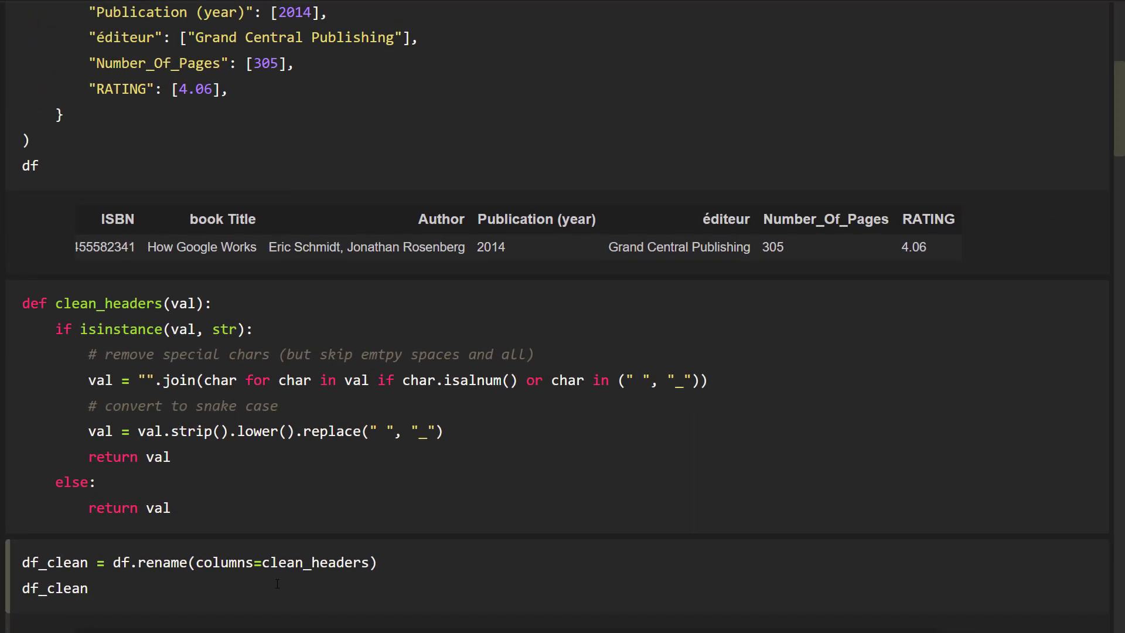
{"action": "scroll", "scroll_direction": "down", "scroll_amount": 3}
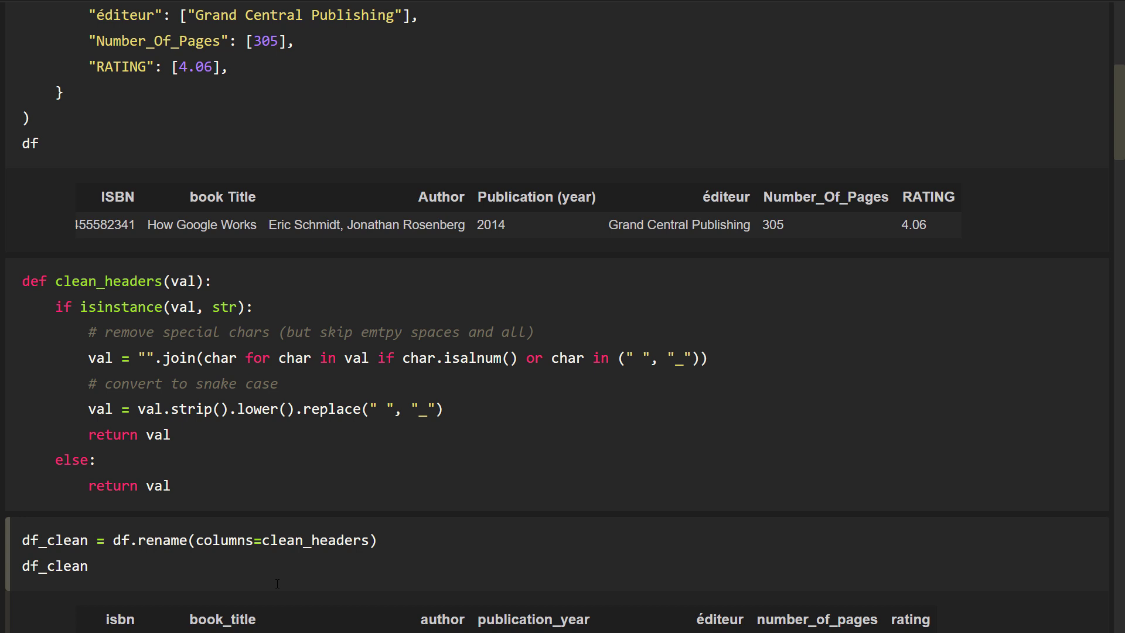
{"action": "scroll", "scroll_direction": "down", "scroll_amount": 3}
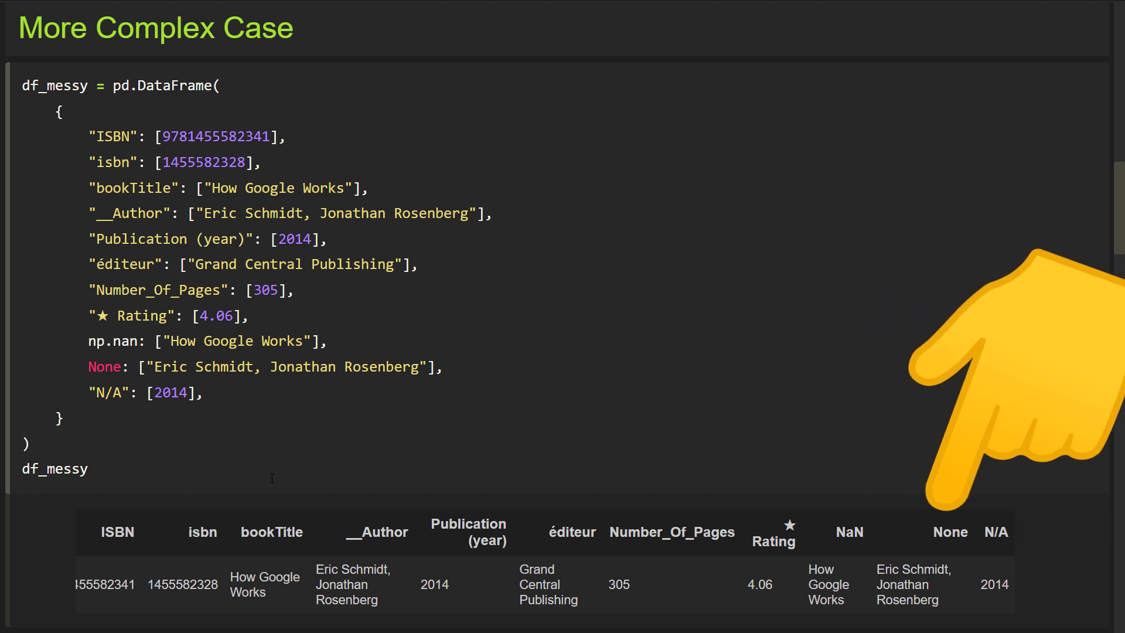
{"action": "mouse_move", "coordinate": [251, 359]}
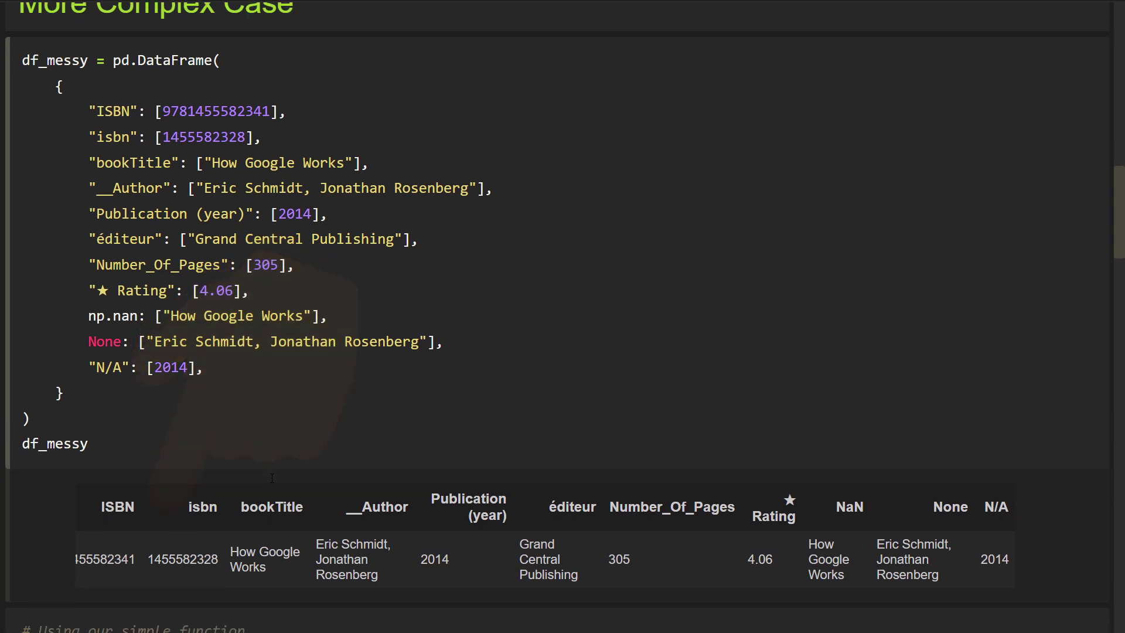
- Review clean_headers applied to df_messy, with duplicate isbn columns and NaN and None headers
{"action": "scroll", "scroll_direction": "down", "scroll_amount": 3}
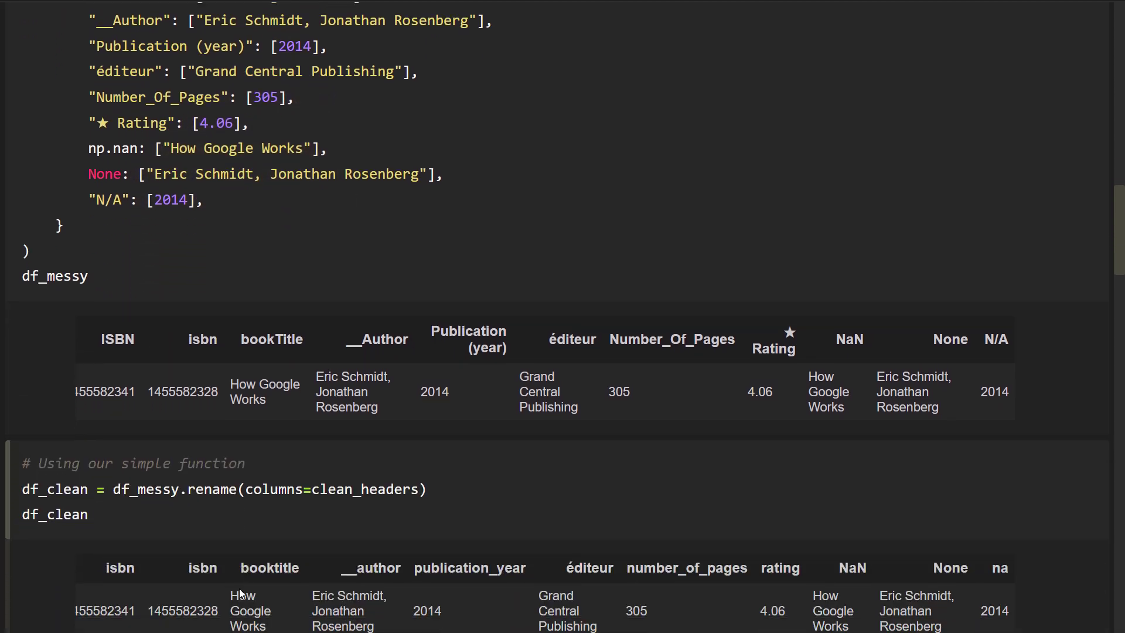
{"action": "scroll", "scroll_direction": "up", "scroll_amount": 3}
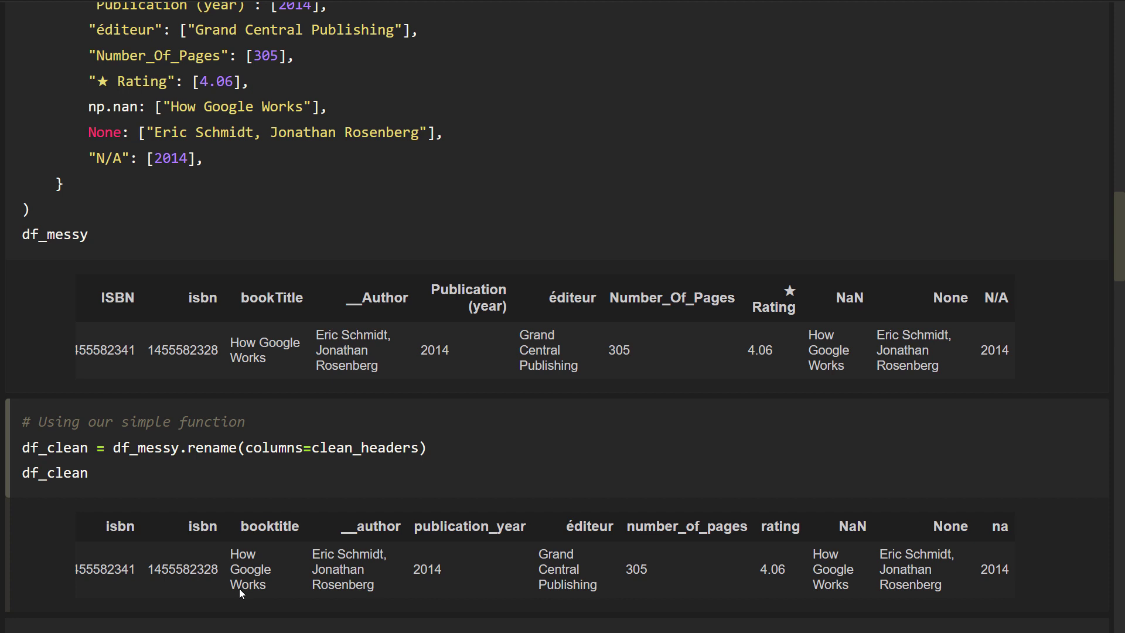
{"action": "mouse_move", "coordinate": [281, 588]}
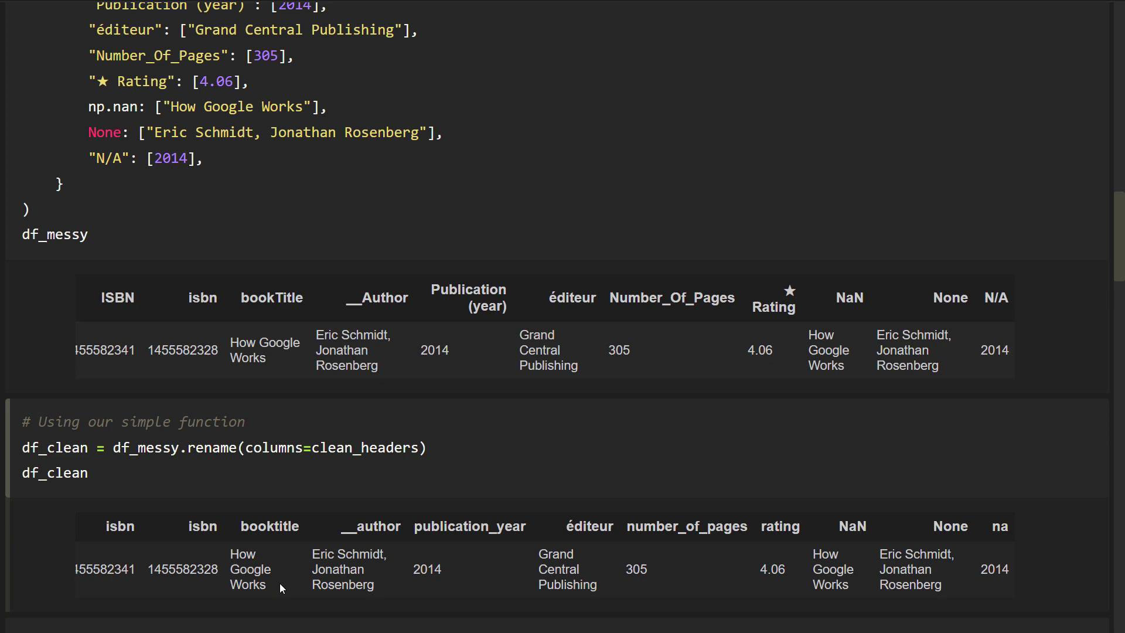
{"action": "scroll", "scroll_direction": "up", "scroll_amount": 3}
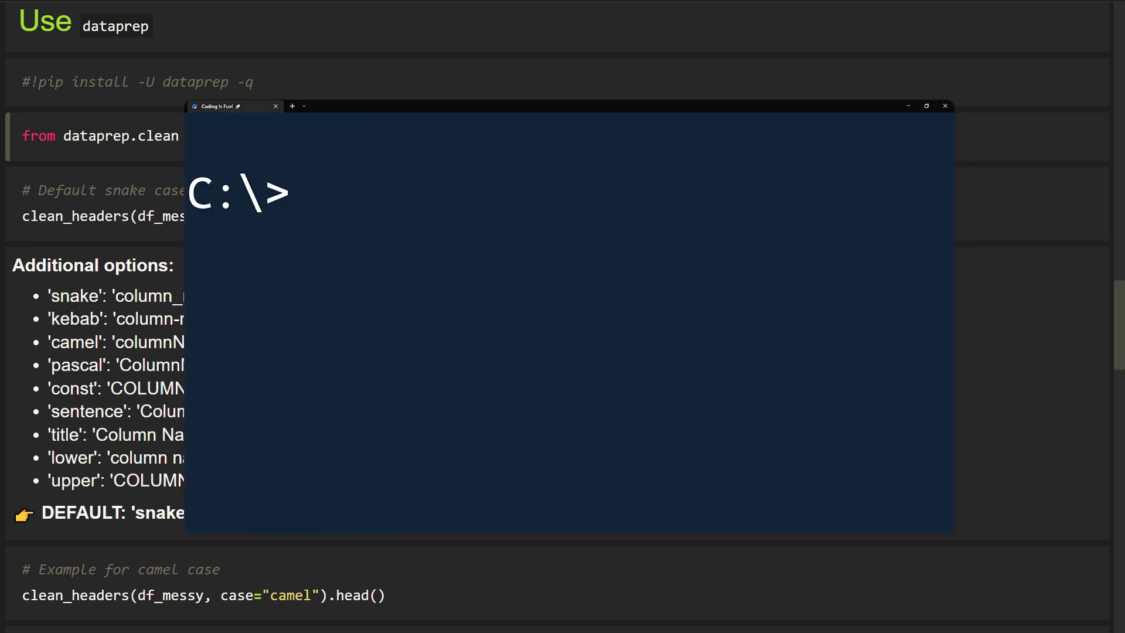
- Install dataprep with 'pip install -U dataprep' and import its clean_headers function
{"action": "type", "text": "pip install -U dataprep"}
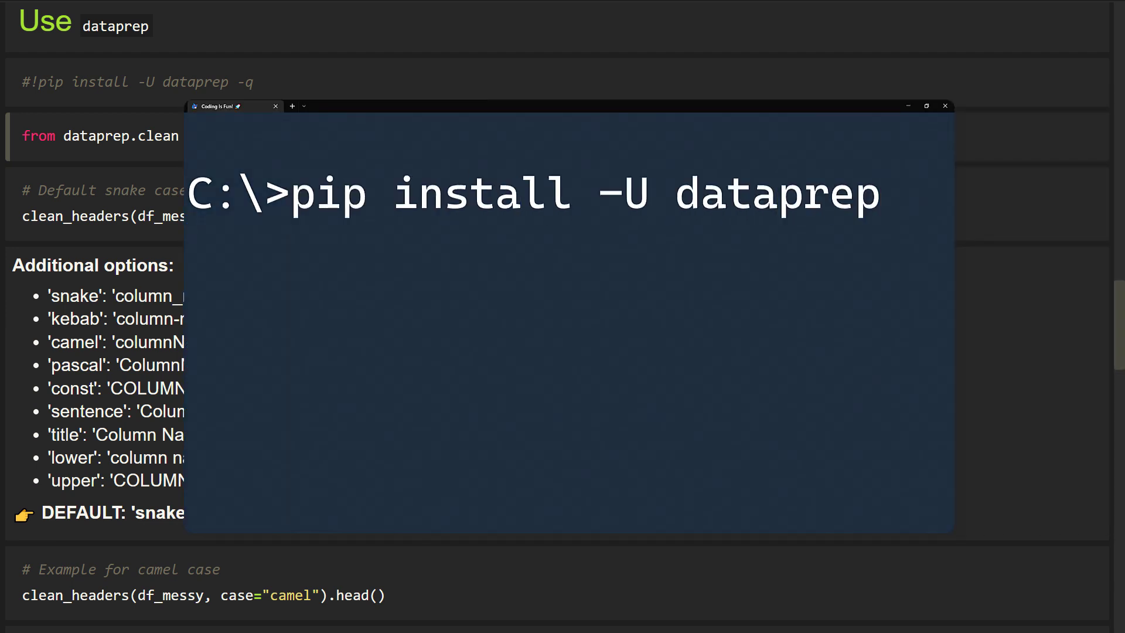
{"action": "left_click", "coordinate": [945, 106]}
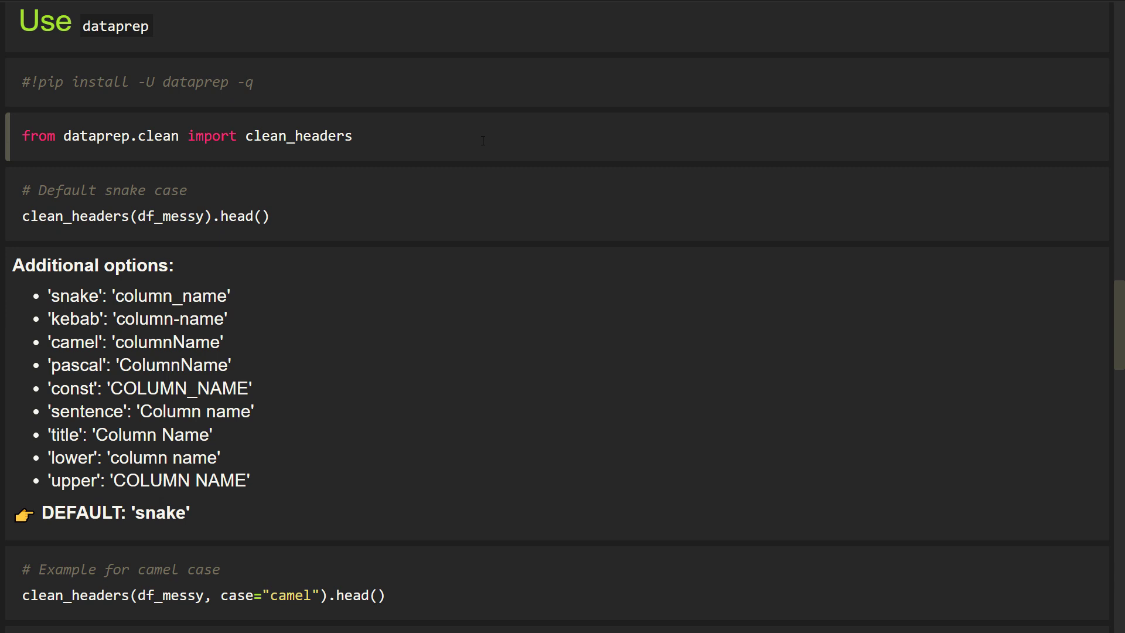
{"action": "mouse_move", "coordinate": [473, 155]}
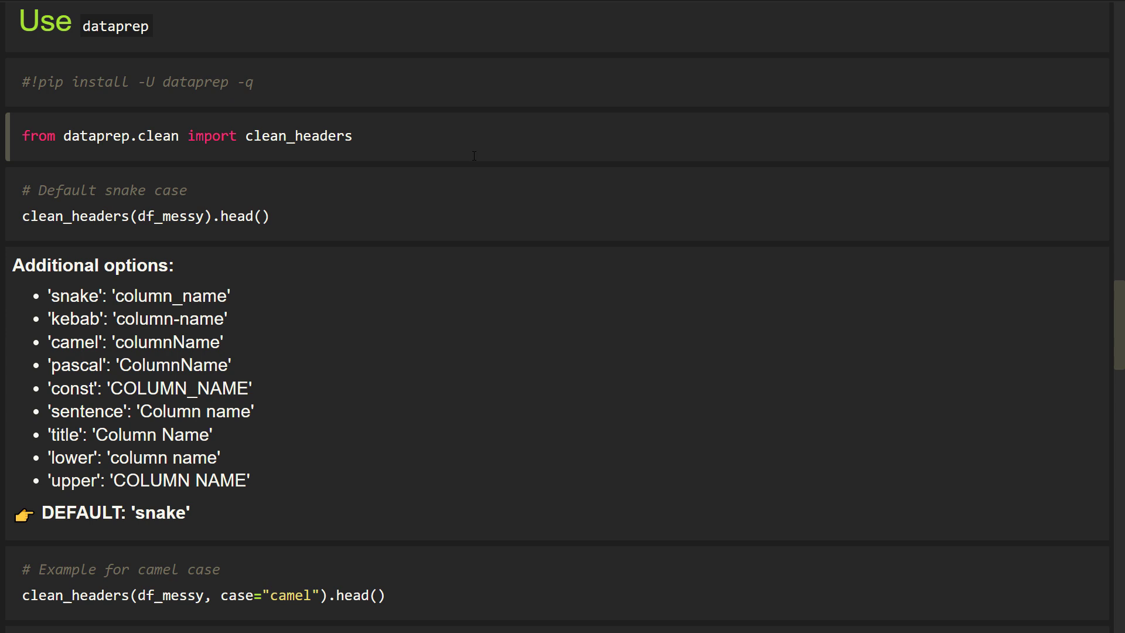
{"action": "mouse_move", "coordinate": [445, 216]}
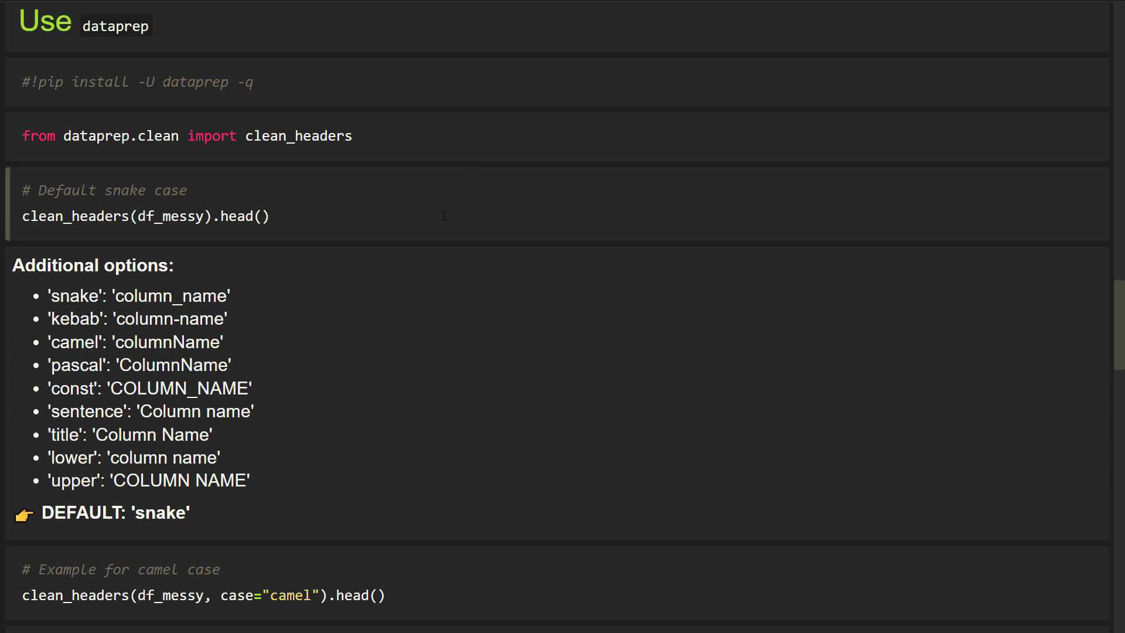
- Run dataprep's default snake-case clean_headers on df_messy, yielding isbn_1, header_1 and n_a
{"action": "left_click", "coordinate": [146, 216]}
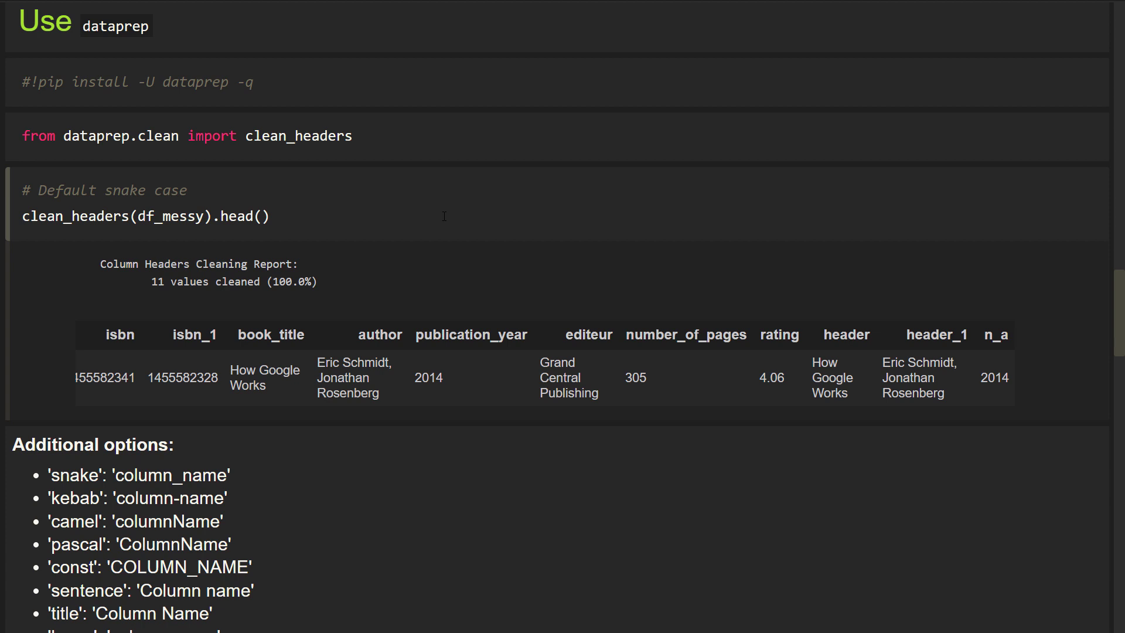
{"action": "scroll", "scroll_direction": "down", "scroll_amount": 3}
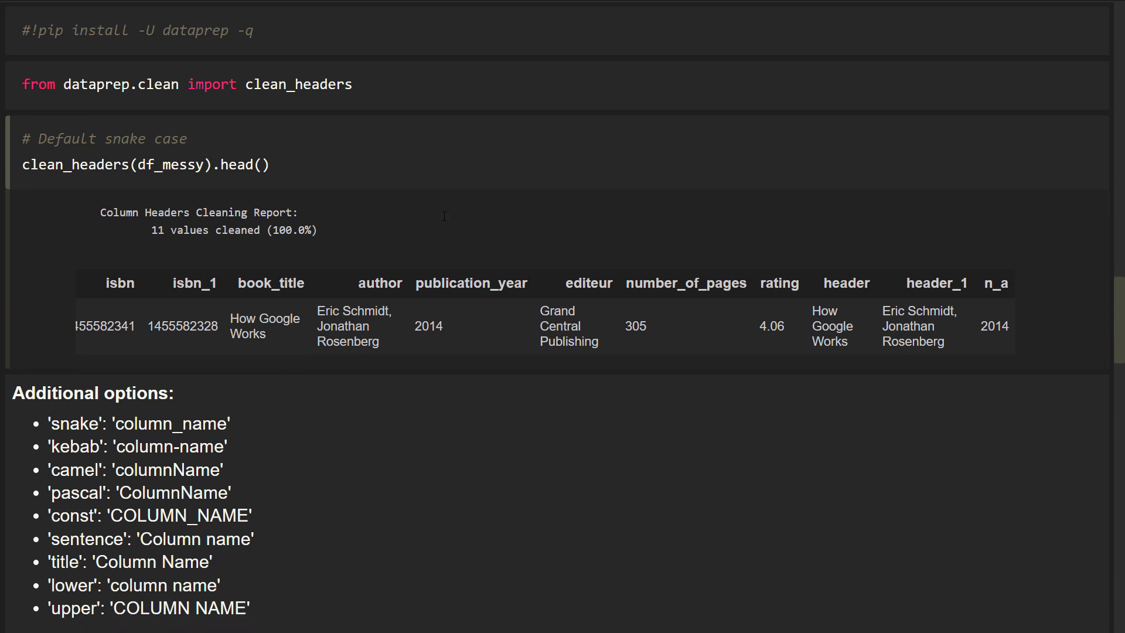
{"action": "scroll", "scroll_direction": "down", "scroll_amount": 3}
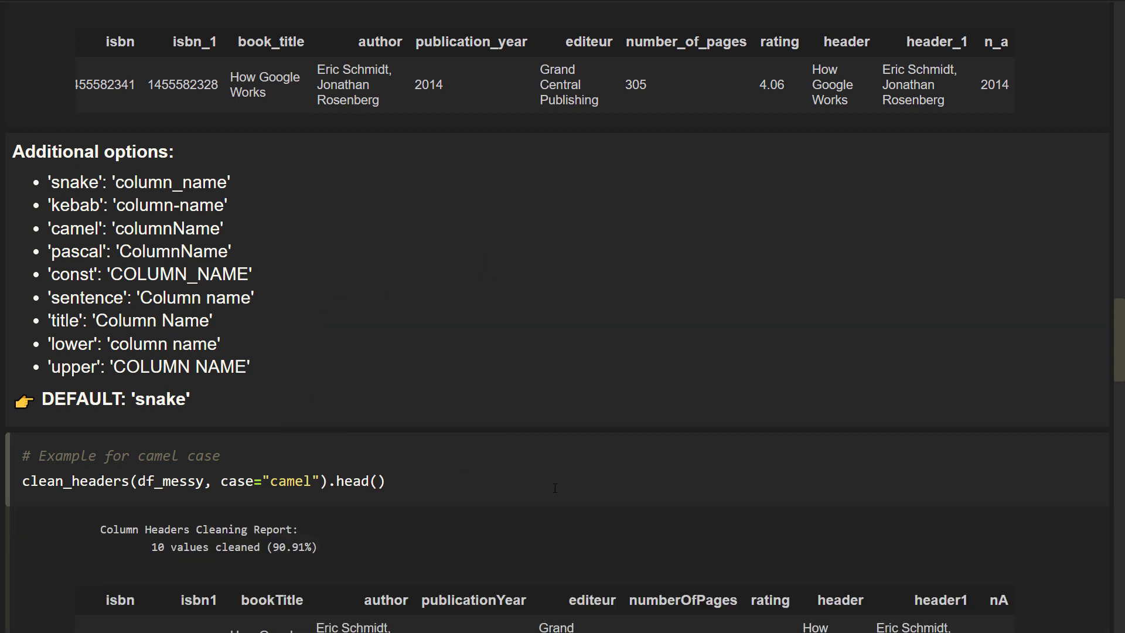
- Scroll through camel-case output to the replace cell mapping éditeur to publisher and ★ to star_rating
{"action": "scroll", "scroll_direction": "down", "scroll_amount": 3}
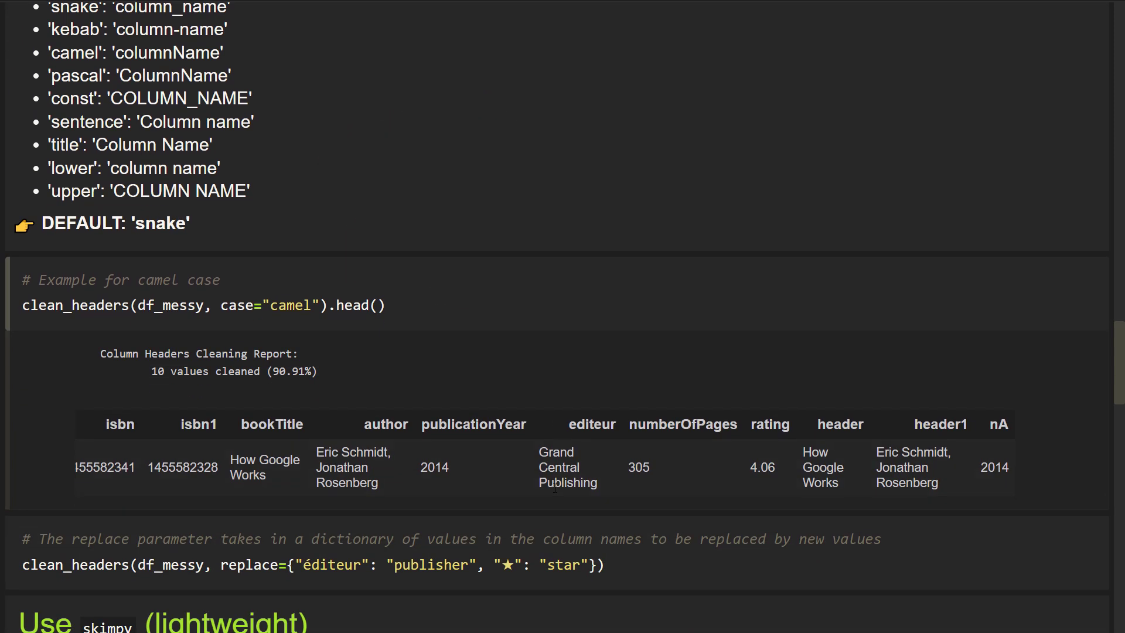
{"action": "scroll", "scroll_direction": "down", "scroll_amount": 3}
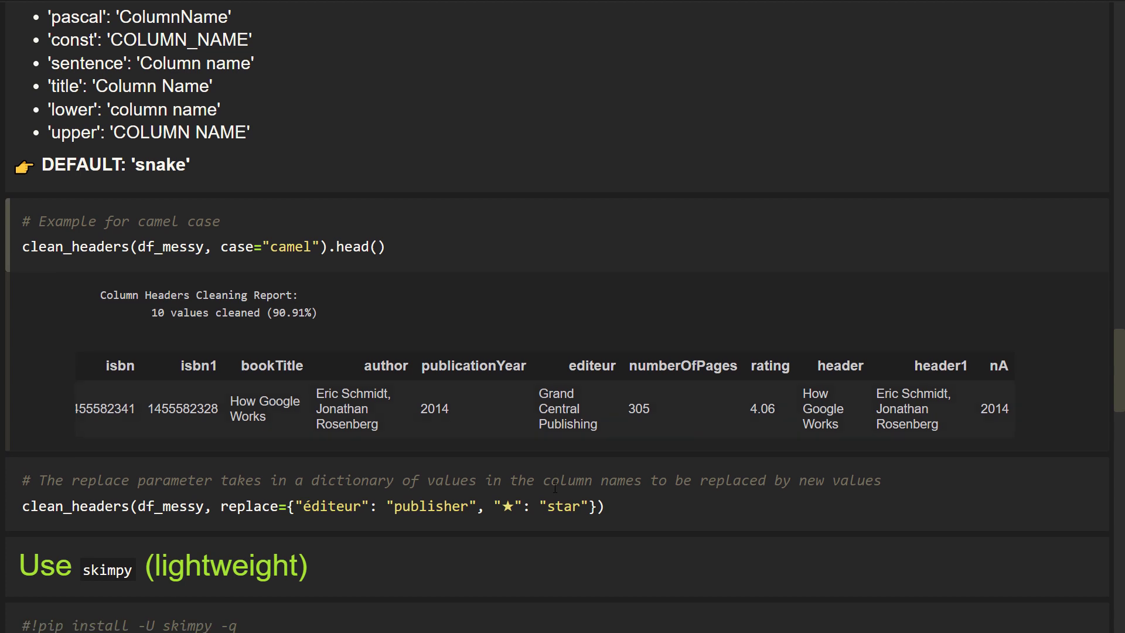
{"action": "mouse_move", "coordinate": [769, 366]}
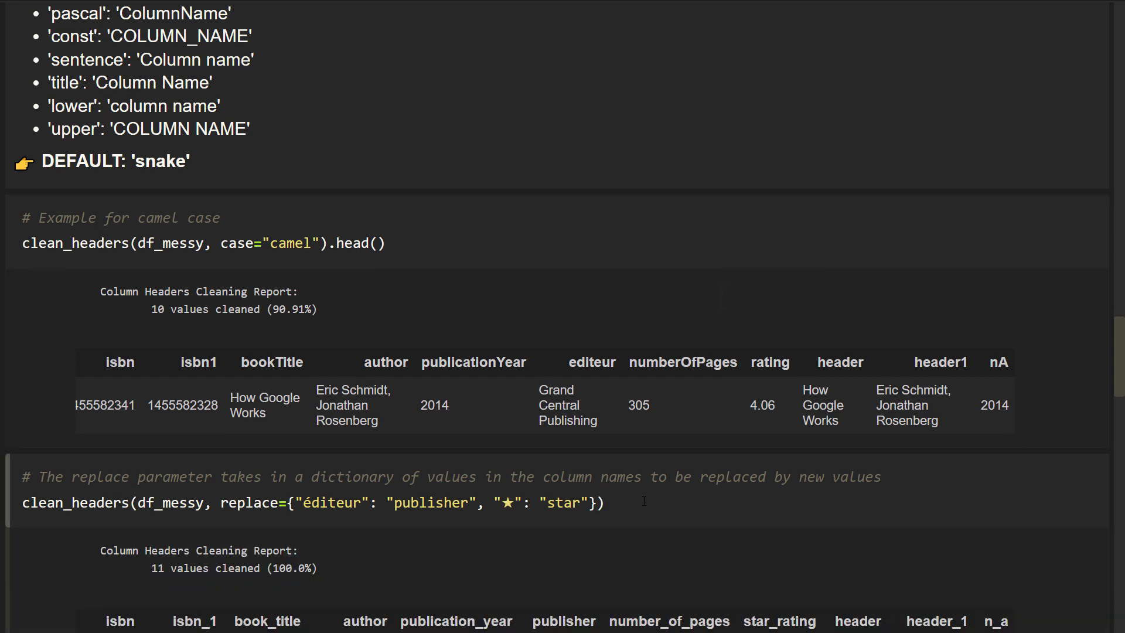
{"action": "scroll", "scroll_direction": "down", "scroll_amount": 3}
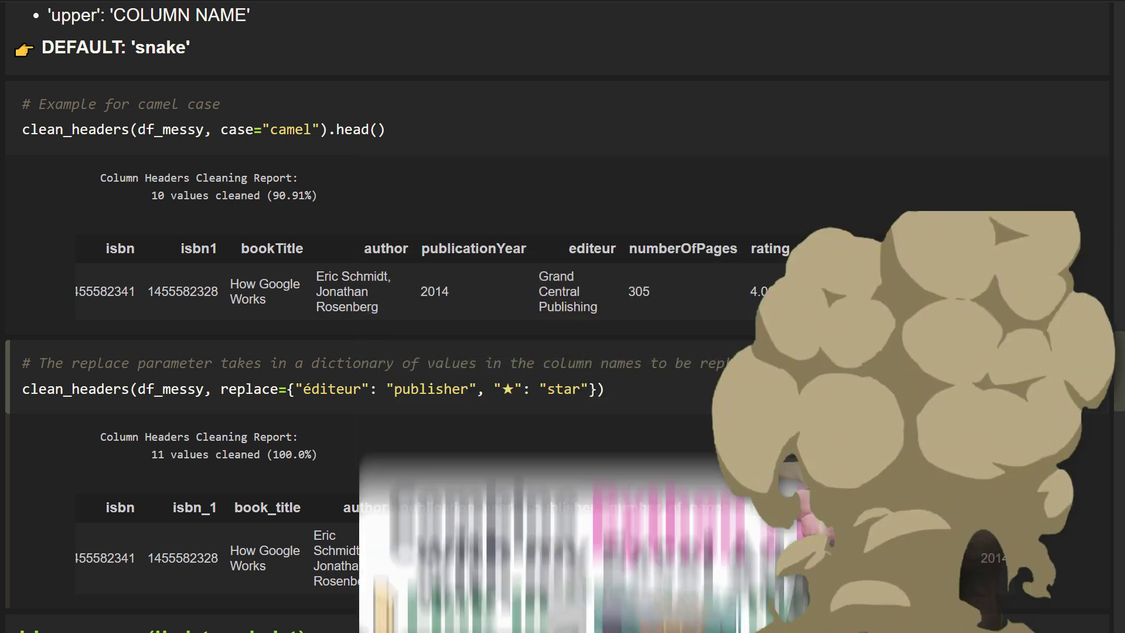
{"action": "scroll", "scroll_direction": "down", "scroll_amount": 3}
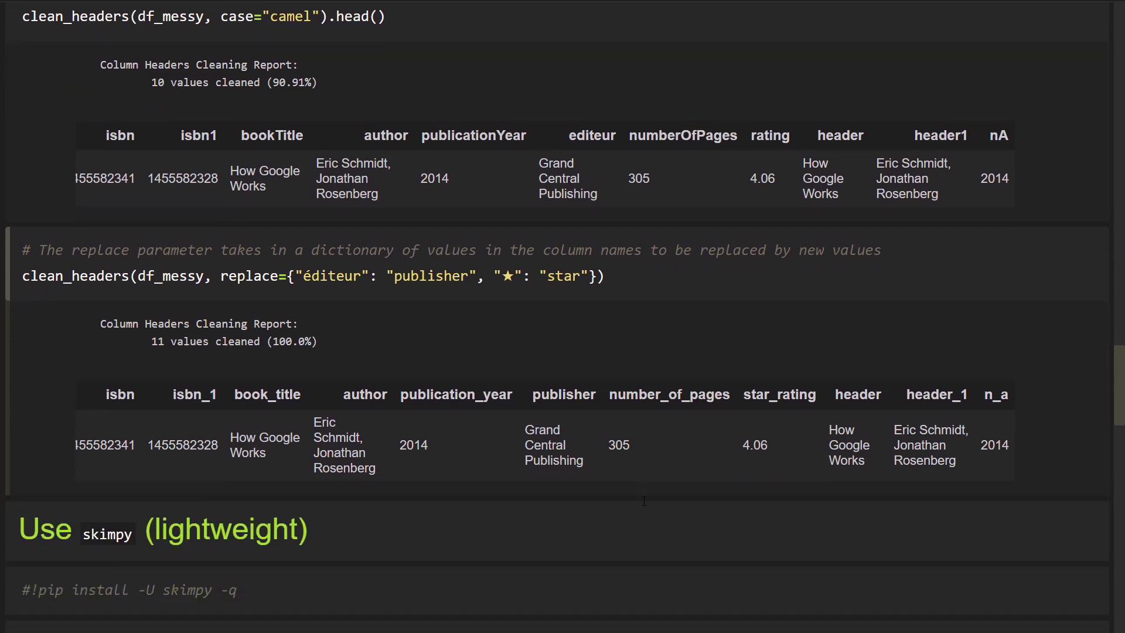
- Scroll through skimpy clean_columns results in snake case (11 cleaned) and title case (10 cleaned)
{"action": "scroll", "scroll_direction": "down", "scroll_amount": 3}
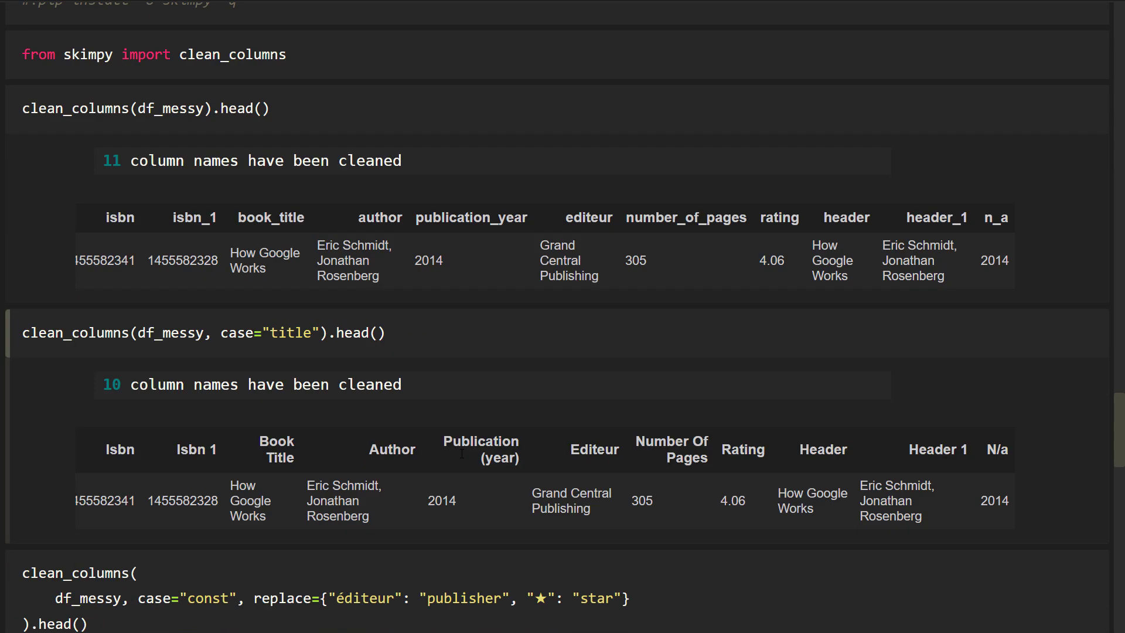
{"action": "scroll", "scroll_direction": "down", "scroll_amount": 3}
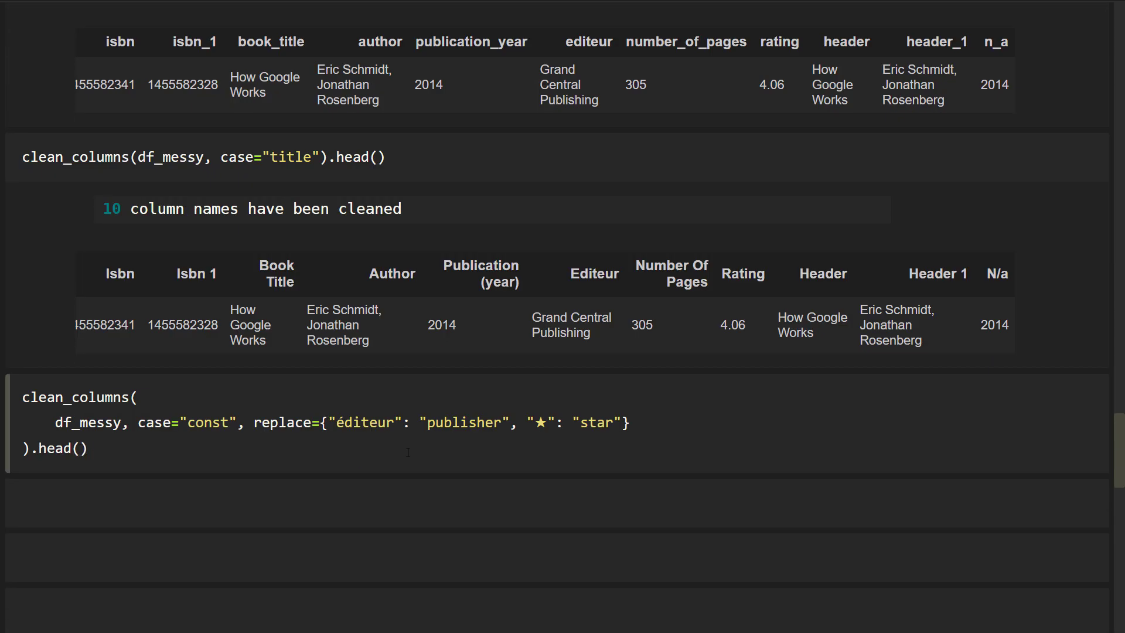